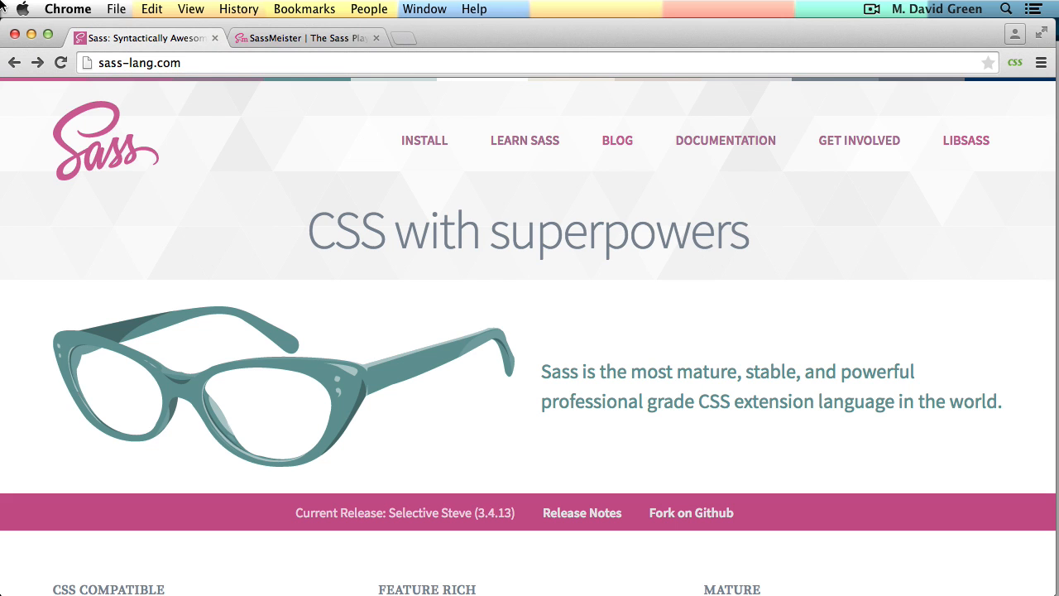
Write .blog-index Haml with an %h1 Blogs heading and four %article paragraphs.
click(306, 38)
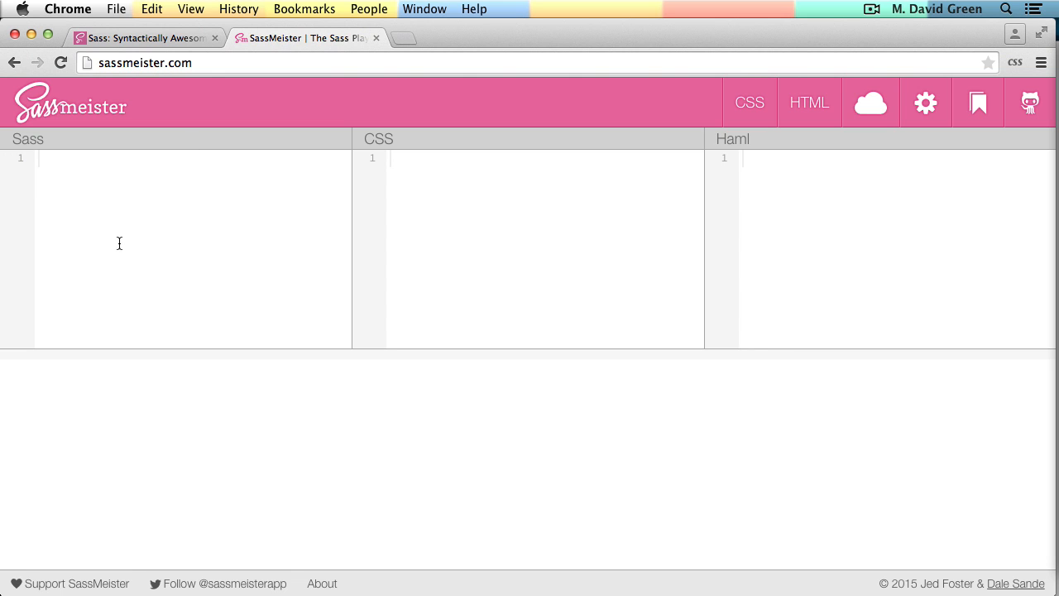
mouse_move(303, 244)
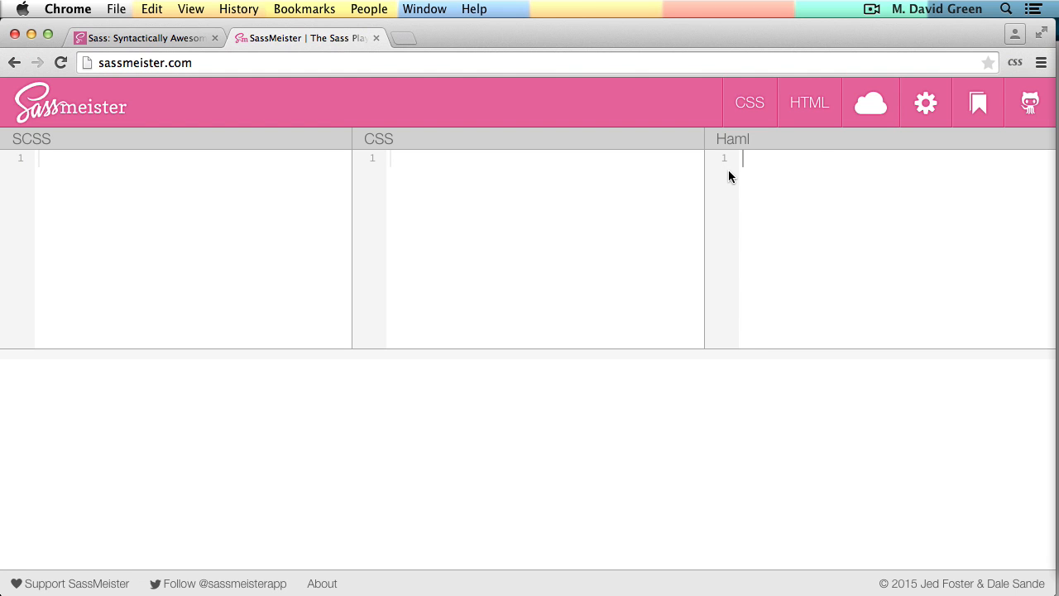
text(.blog-index)
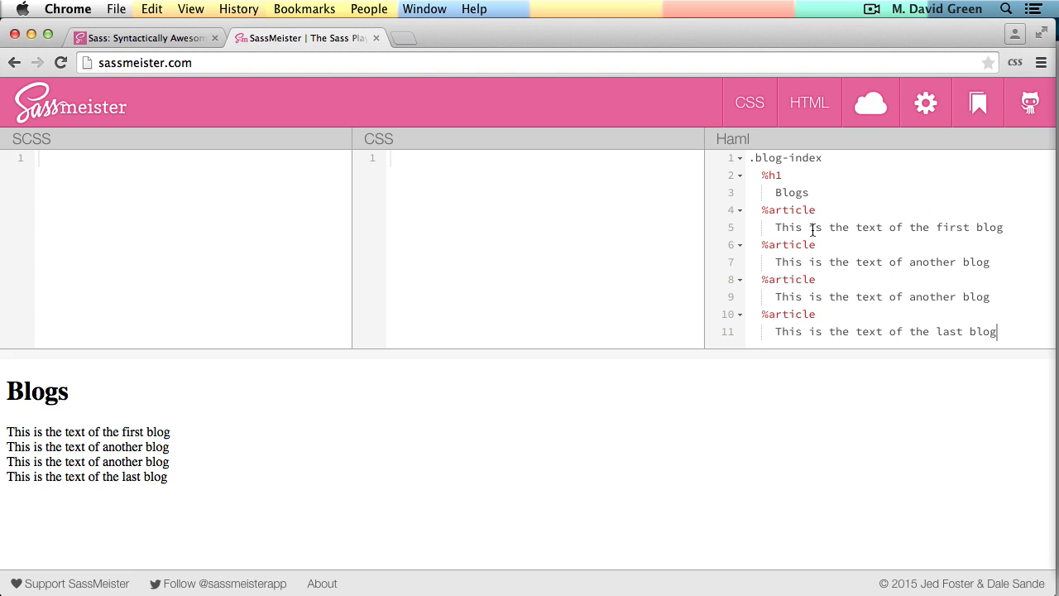
mouse_move(447, 172)
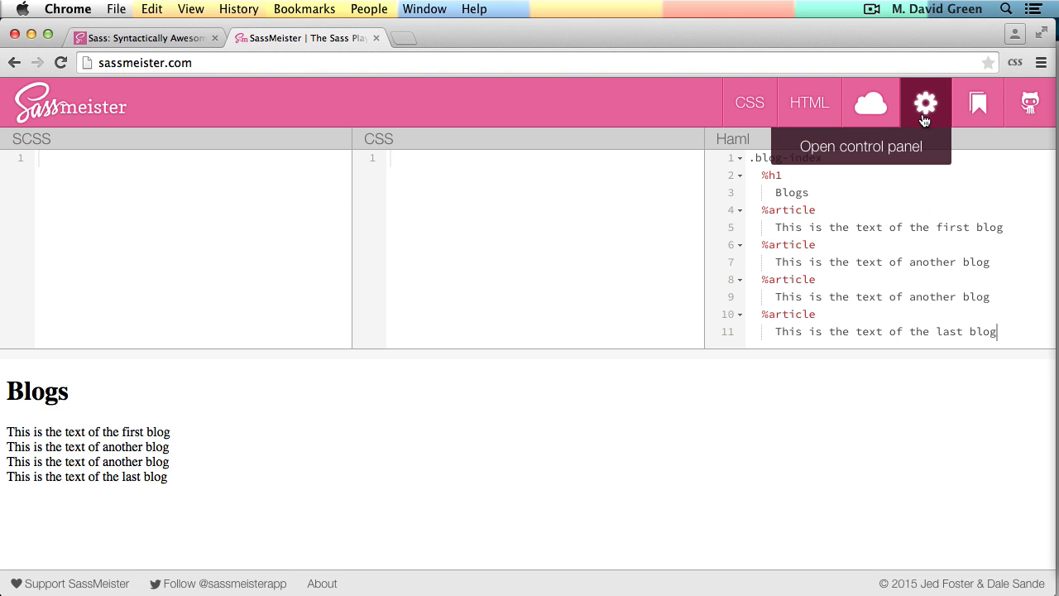
Choose Sass under Syntax in the control panel and close the panel.
click(926, 102)
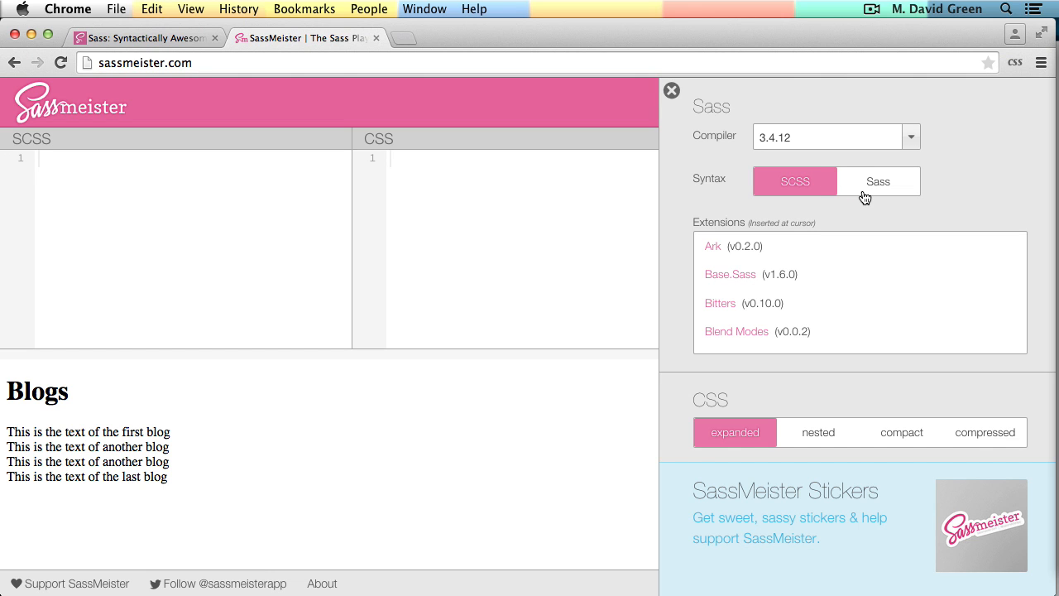
click(878, 181)
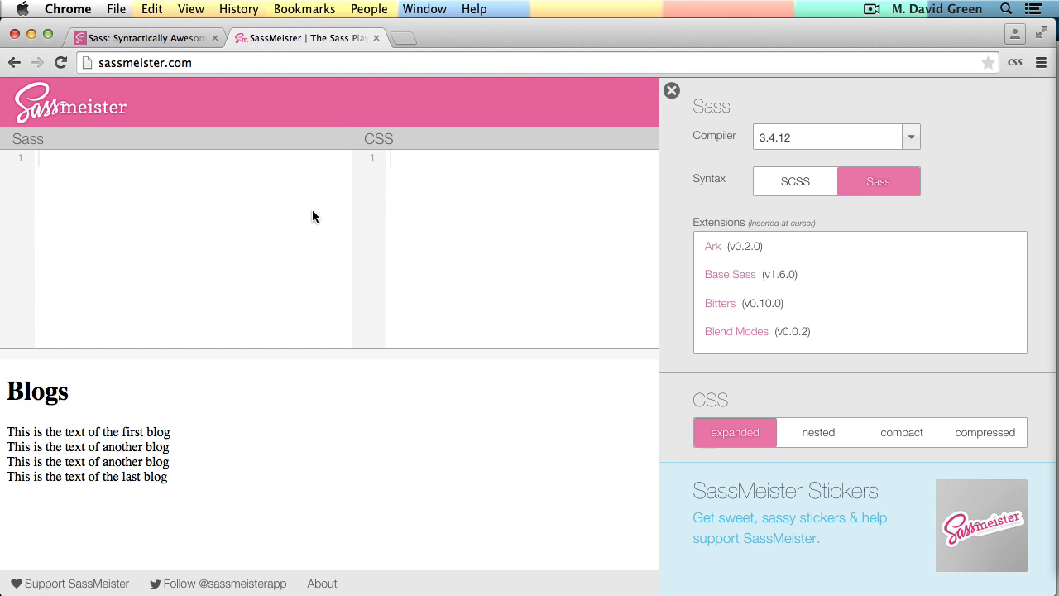
click(671, 91)
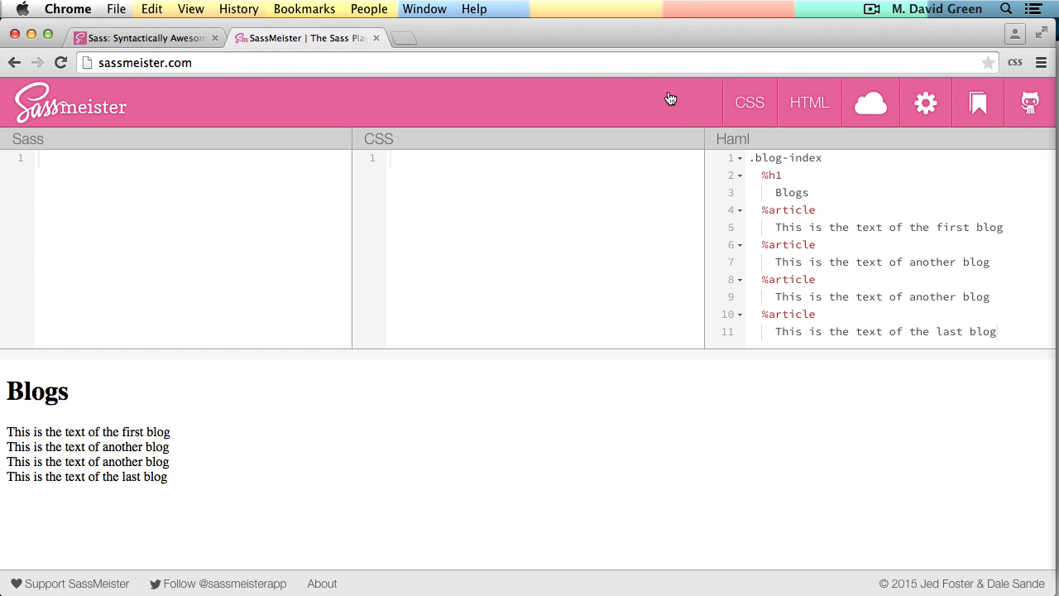
mouse_move(4, 145)
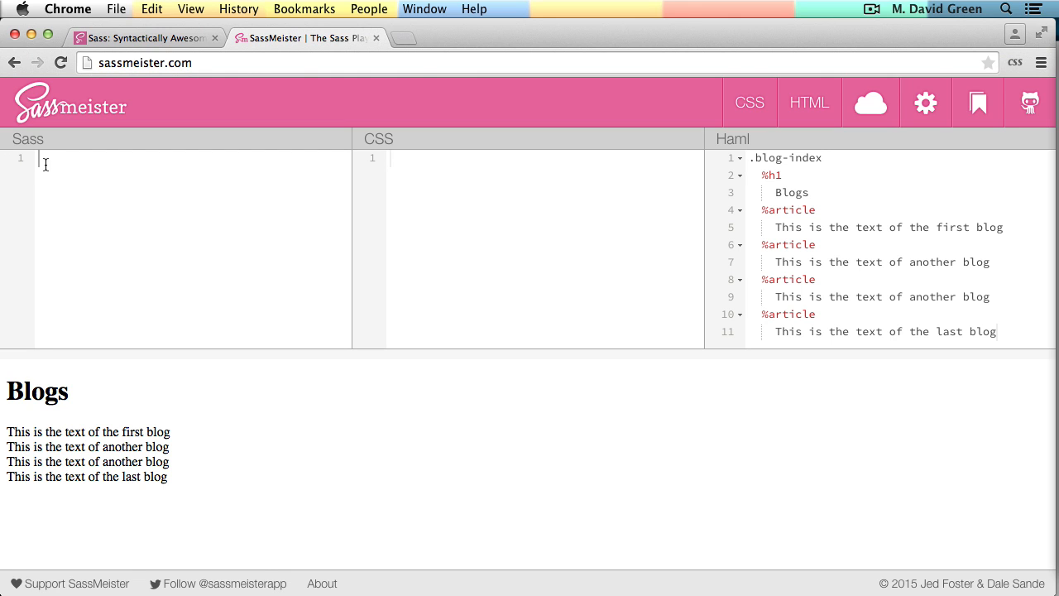
Enter the // VARIABLES, // MIXINS (=grouped, =separated) and // STYLES sections in the Sass pane.
text(// VARIABLES)
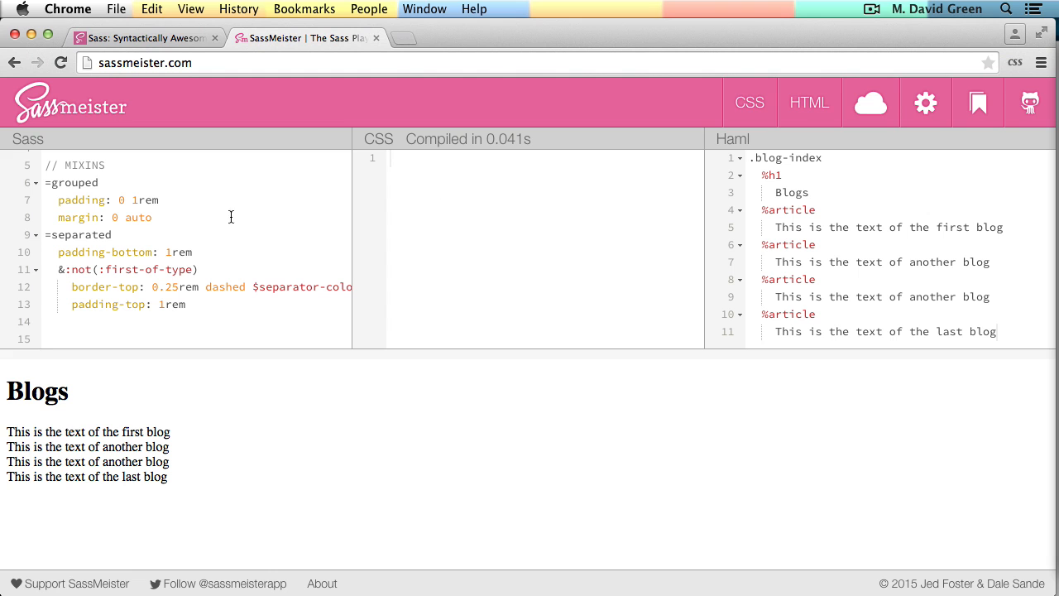
click(50, 338)
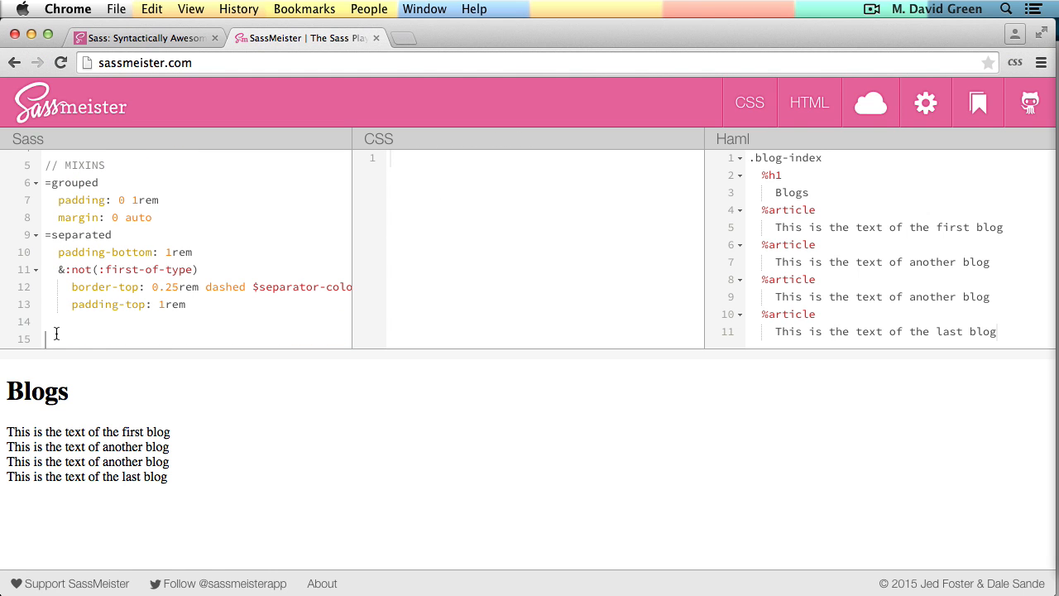
click(152, 9)
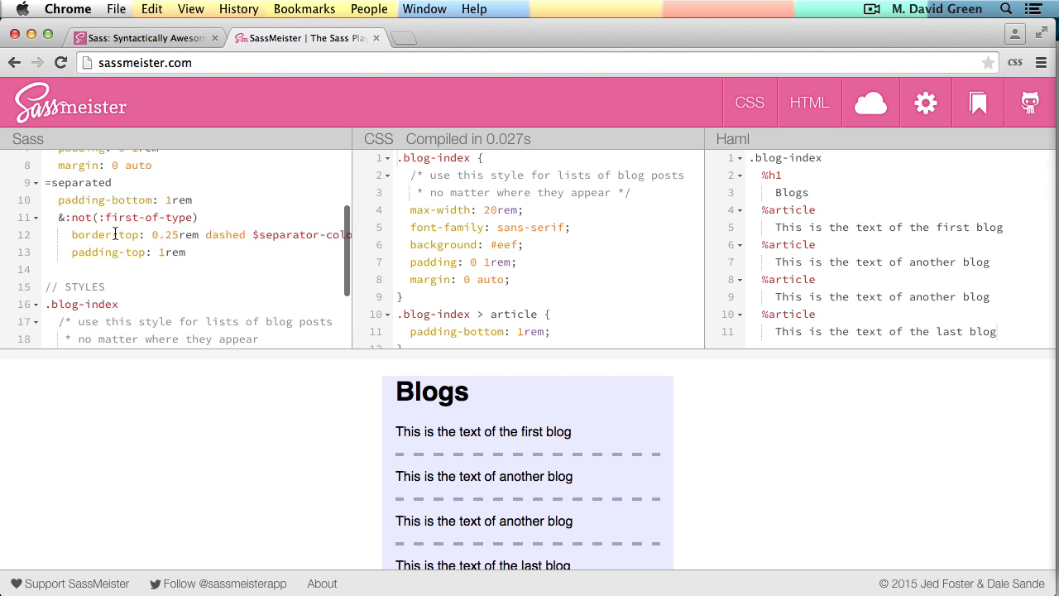
scroll(down, 3)
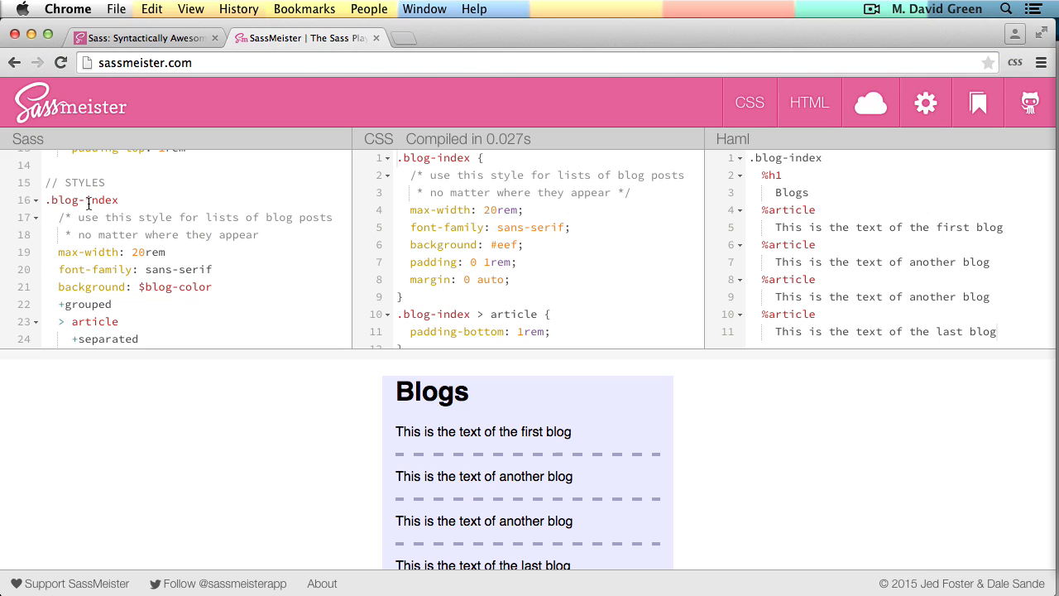
mouse_move(71, 235)
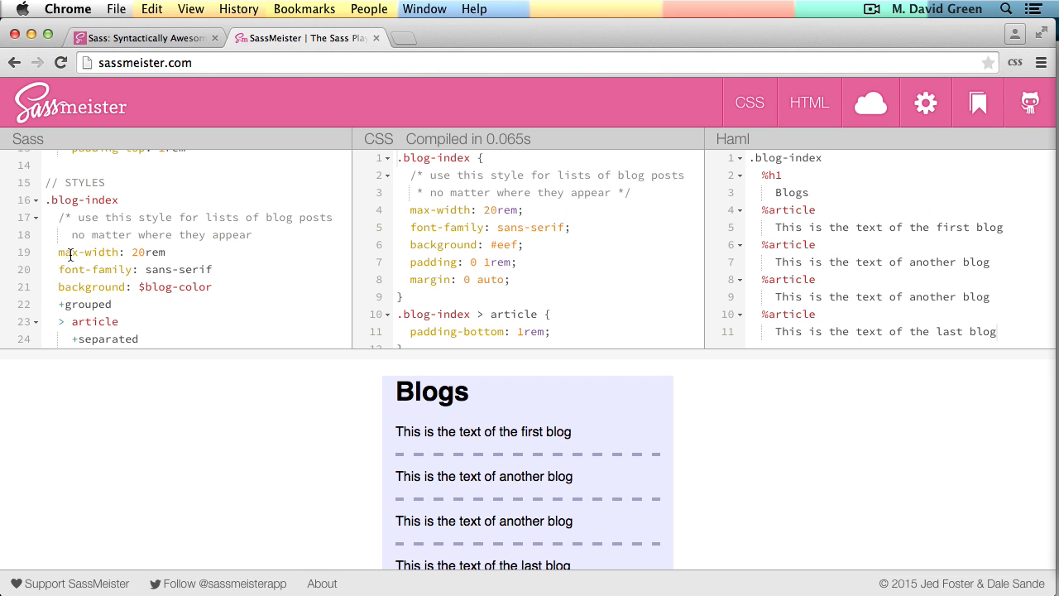
mouse_move(123, 252)
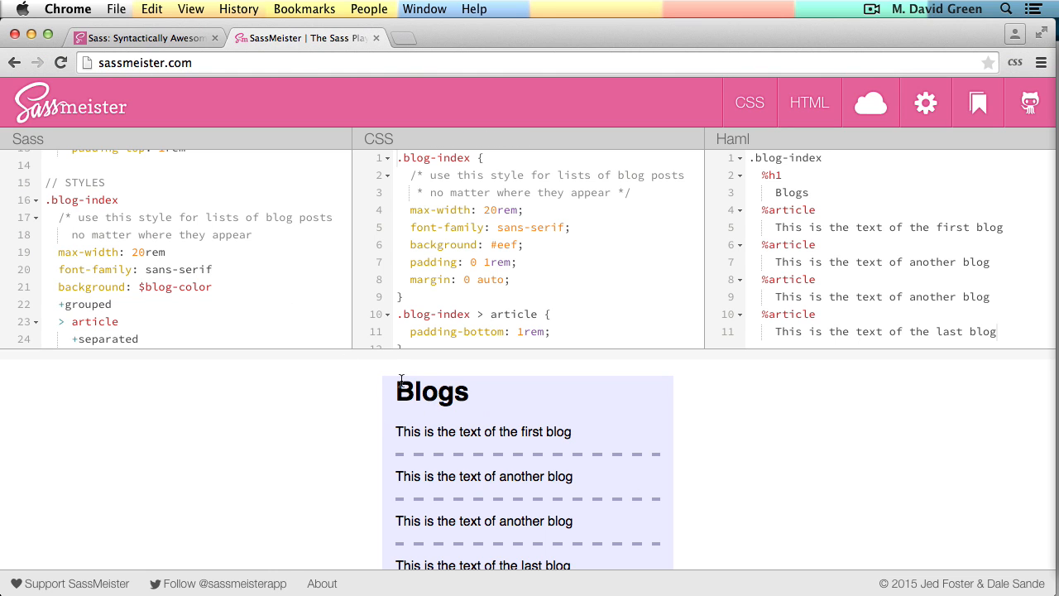
mouse_move(579, 461)
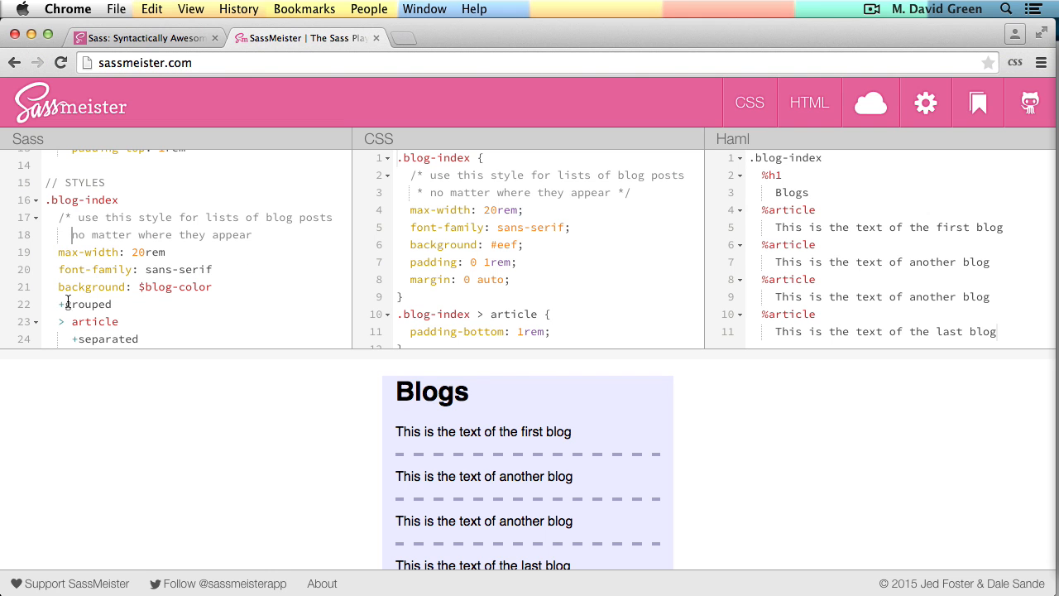
mouse_move(181, 239)
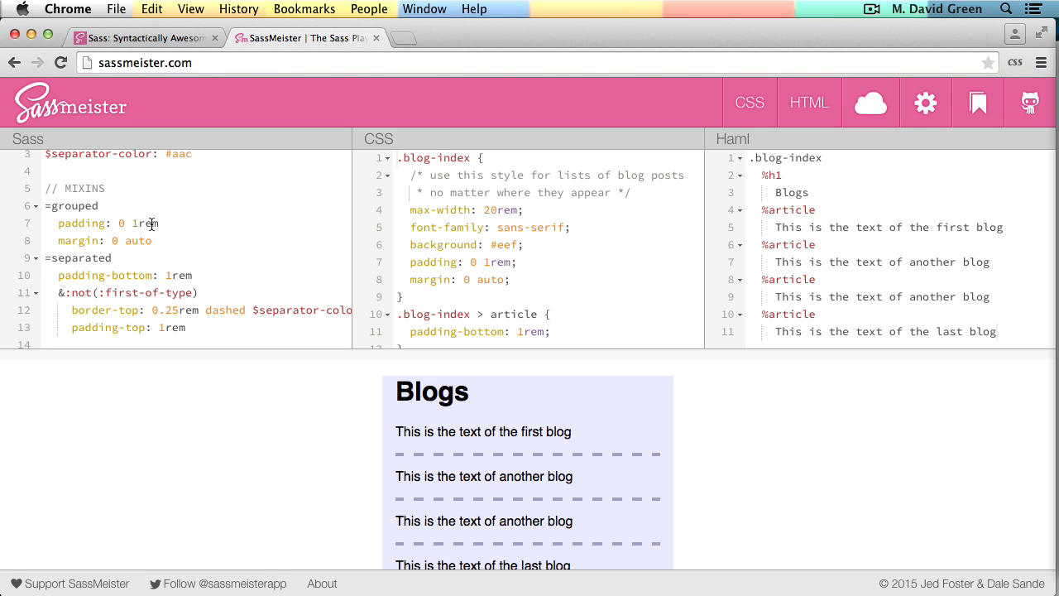
mouse_move(78, 241)
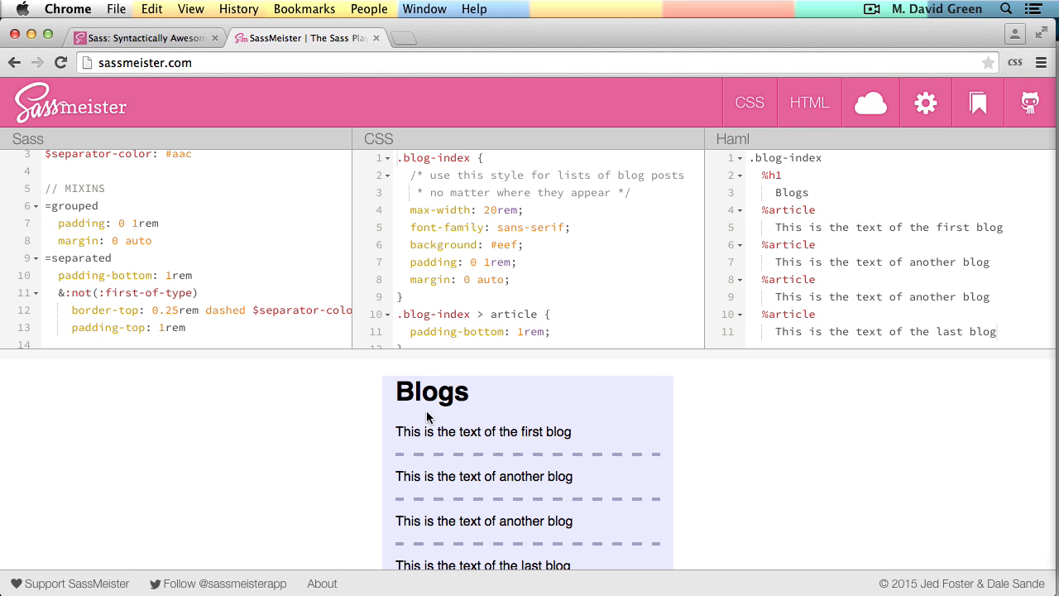
Scroll through the Sass to review the =grouped and =separated mixin definitions.
scroll(down, 3)
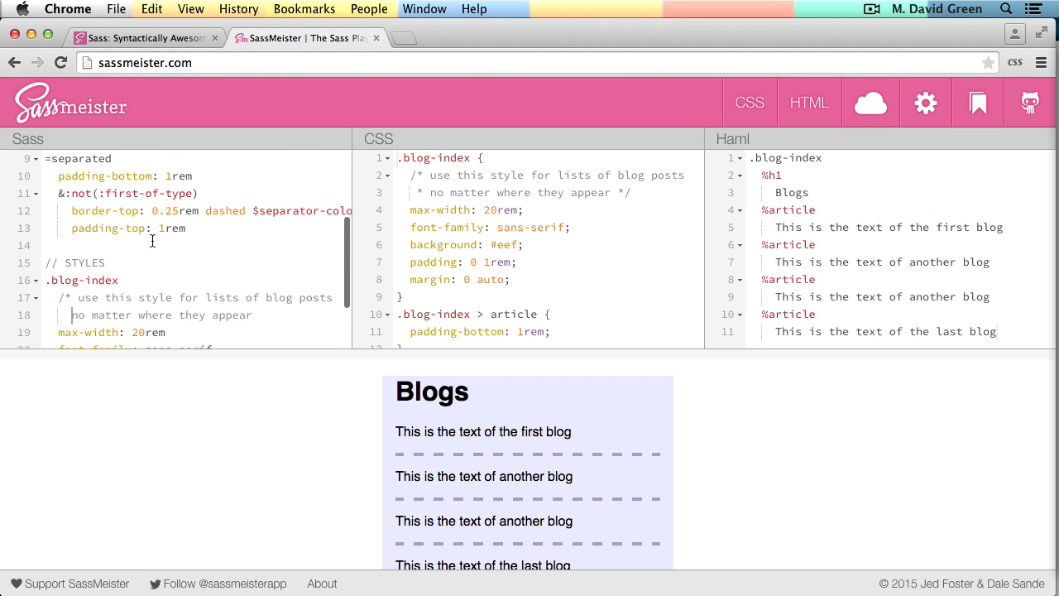
scroll(down, 3)
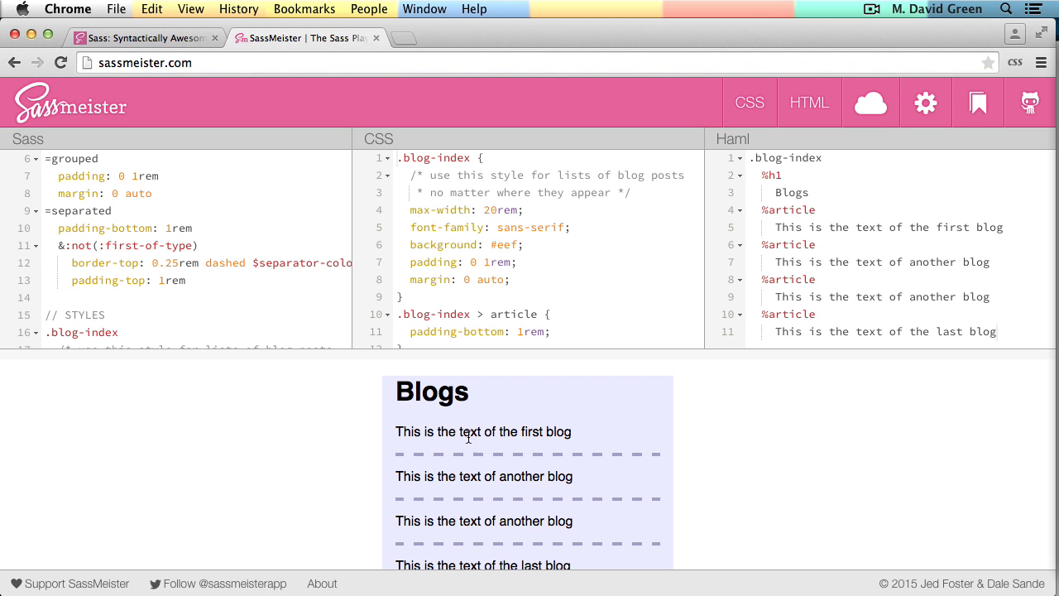
mouse_move(77, 245)
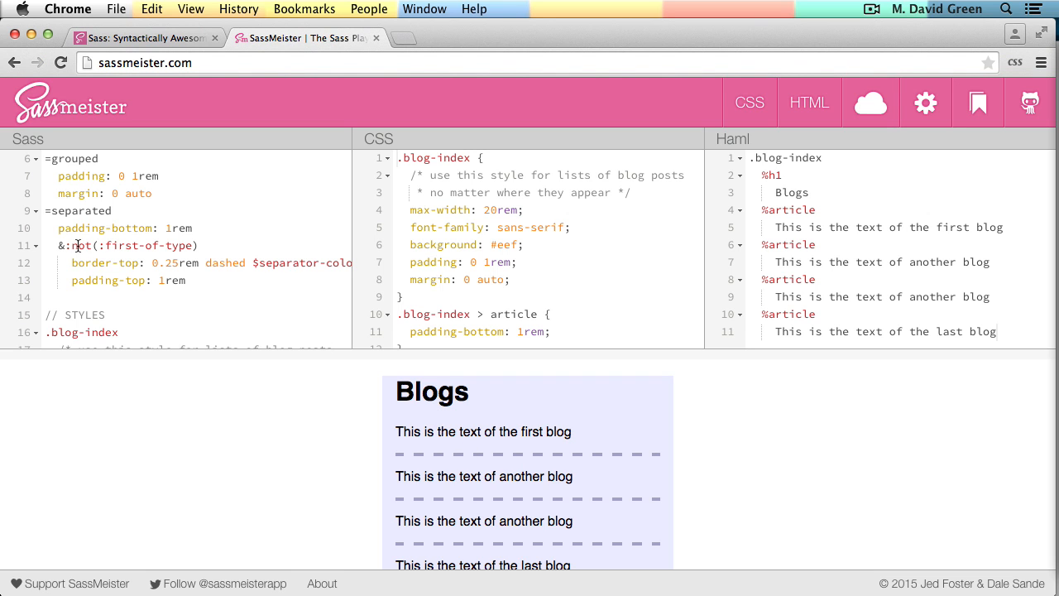
mouse_move(190, 245)
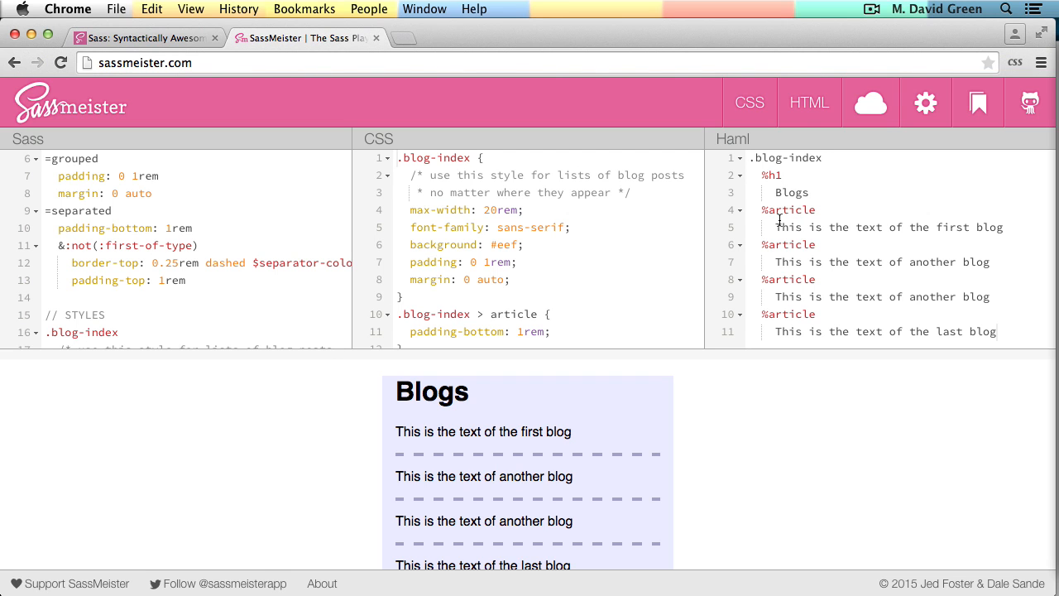
mouse_move(511, 221)
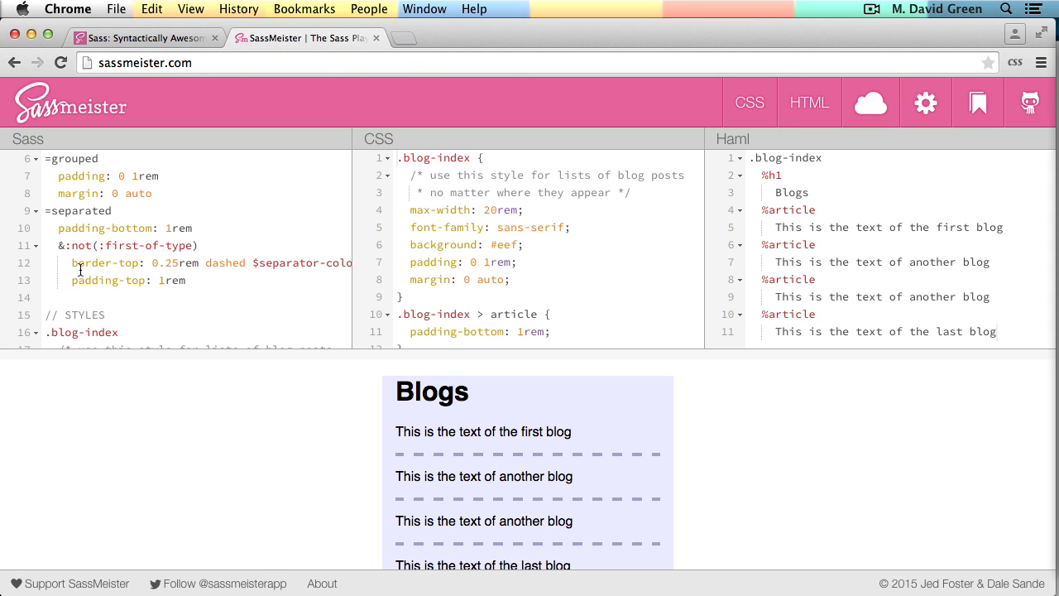
mouse_move(306, 264)
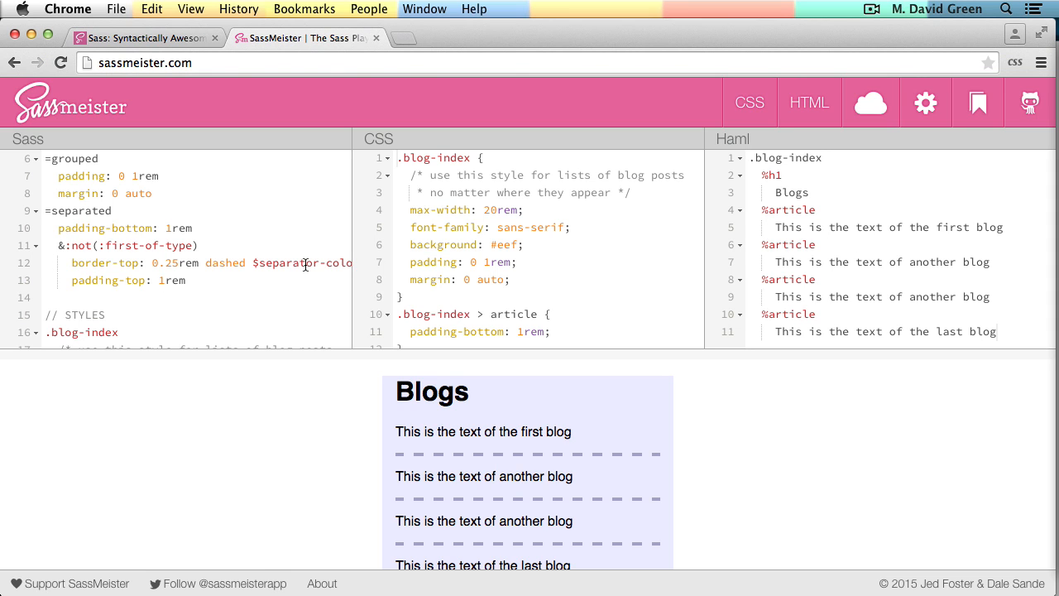
mouse_move(187, 281)
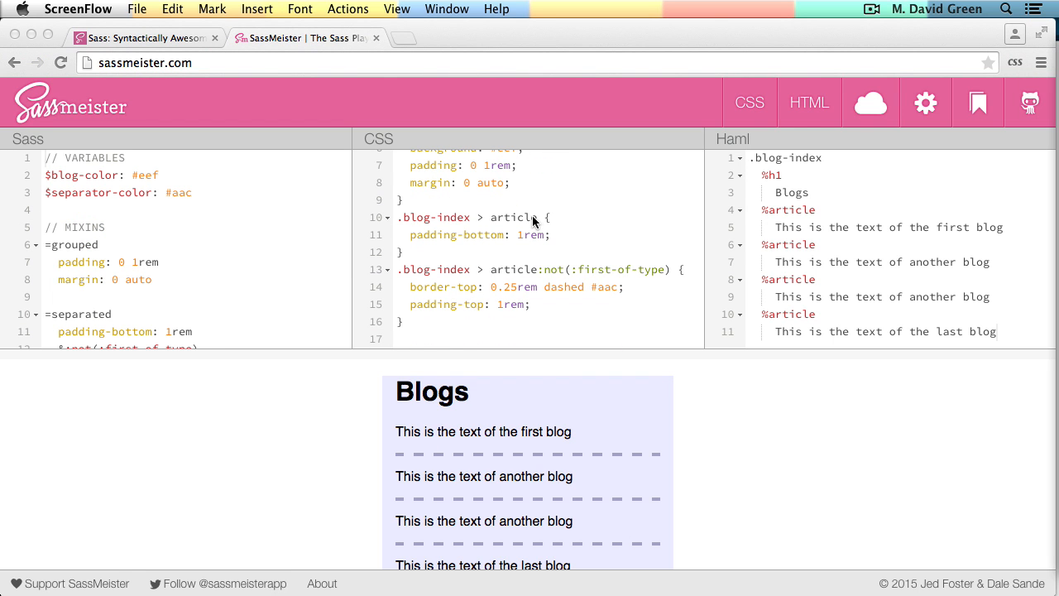
mouse_move(521, 247)
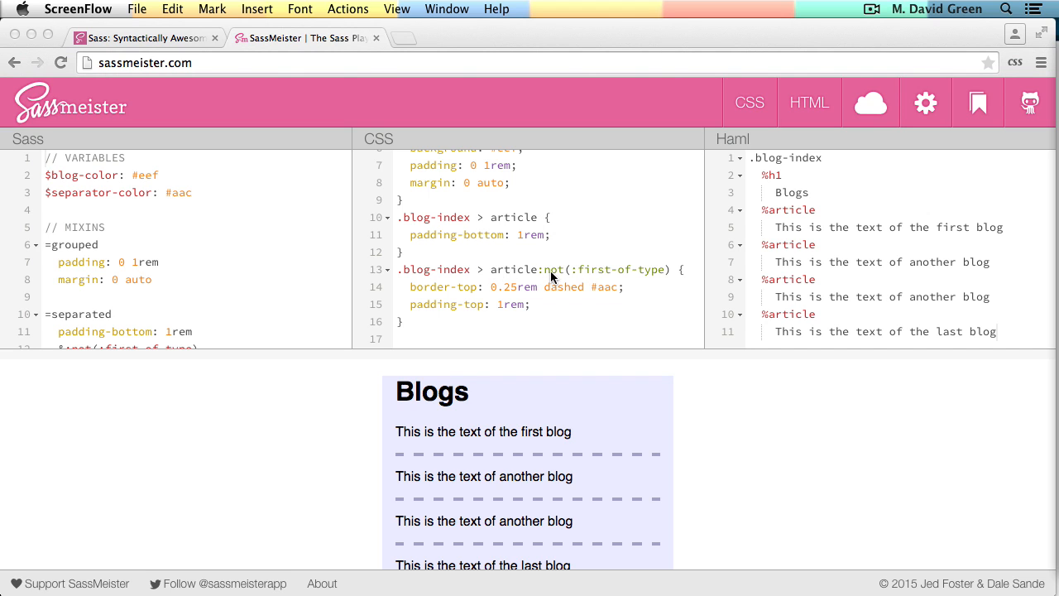
mouse_move(467, 287)
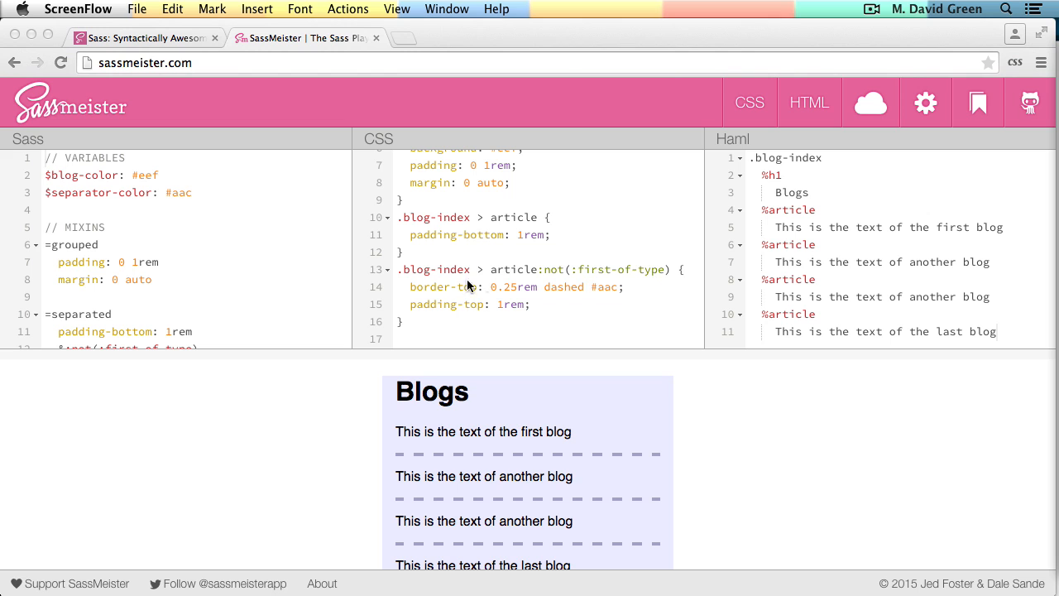
mouse_move(467, 304)
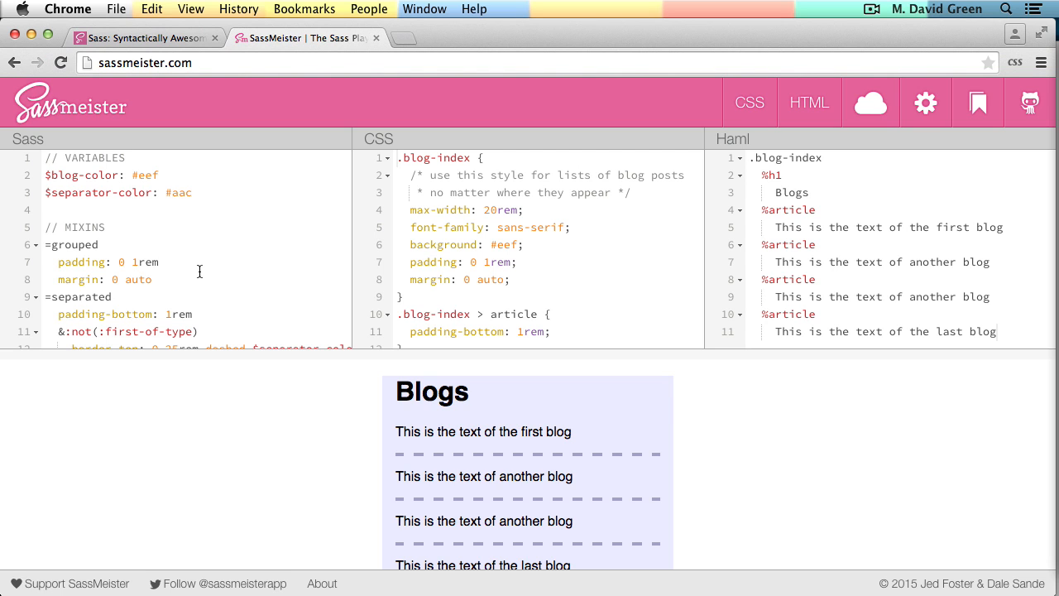
mouse_move(925, 102)
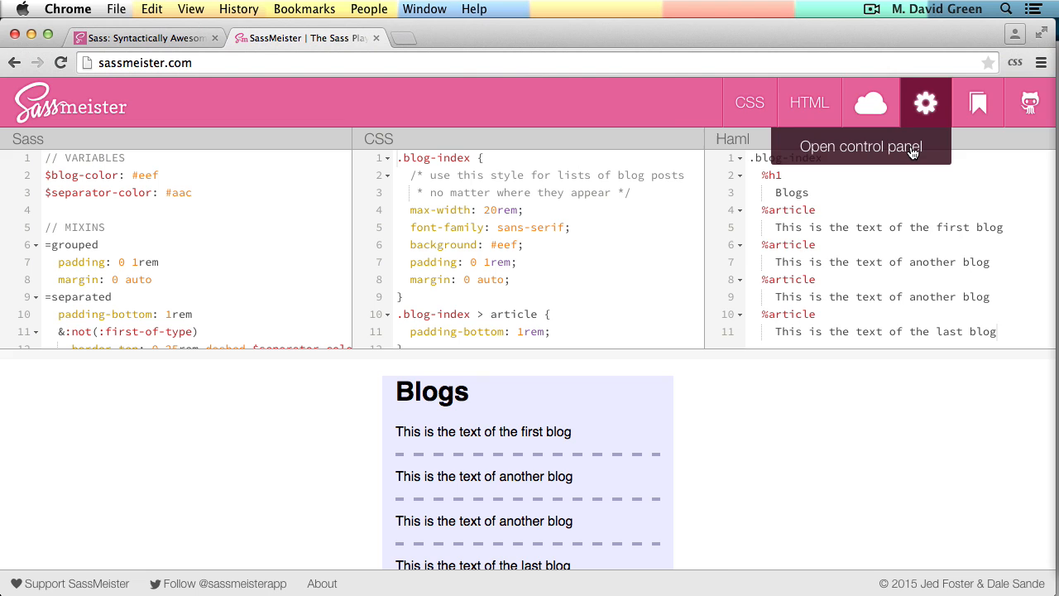
Choose SCSS under Syntax in the control panel, adding braces and semicolons, then close it.
click(925, 102)
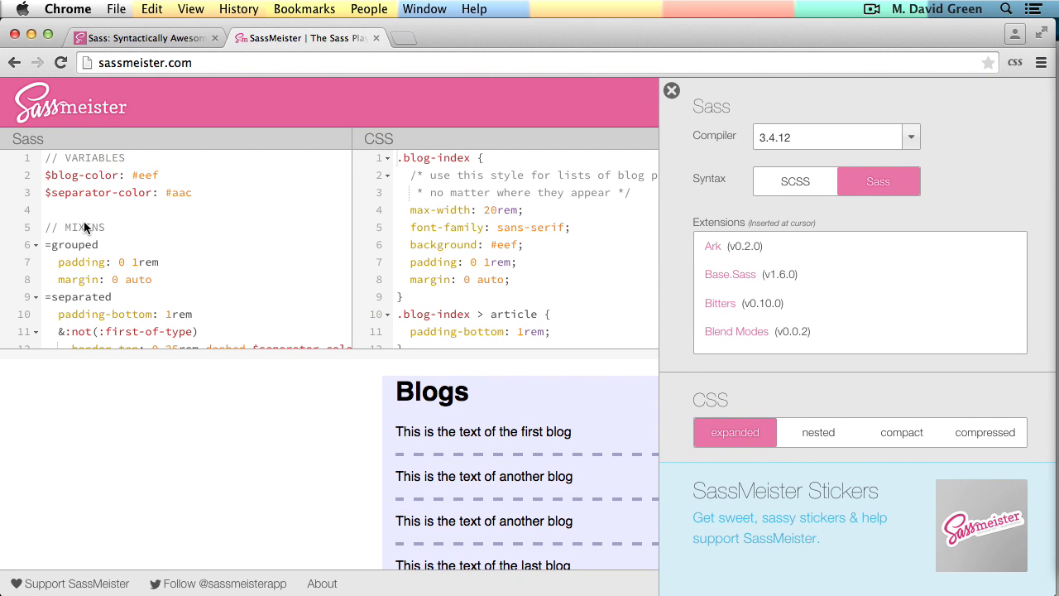
mouse_move(794, 181)
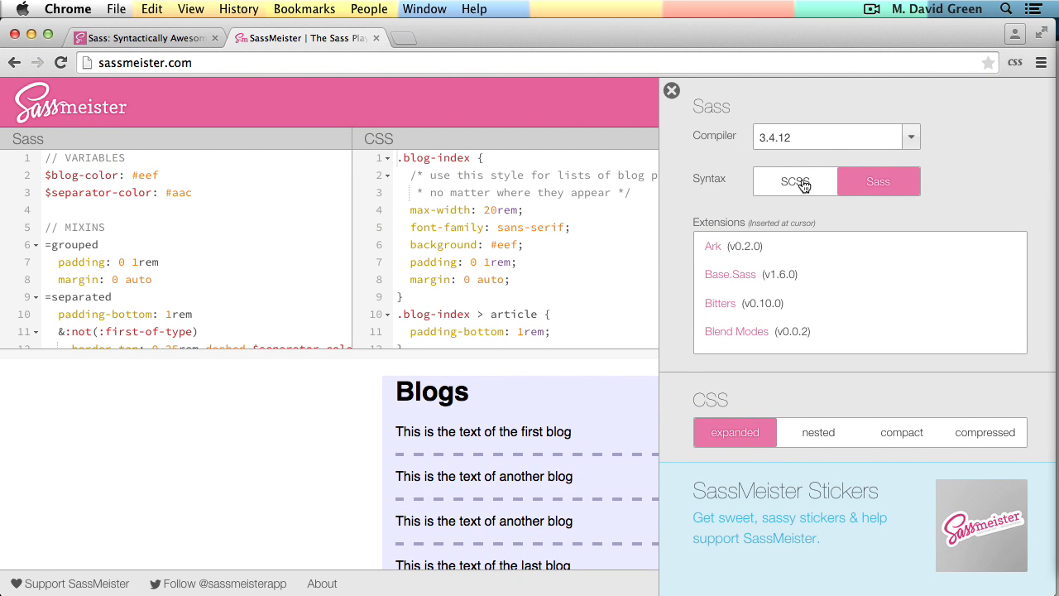
click(795, 180)
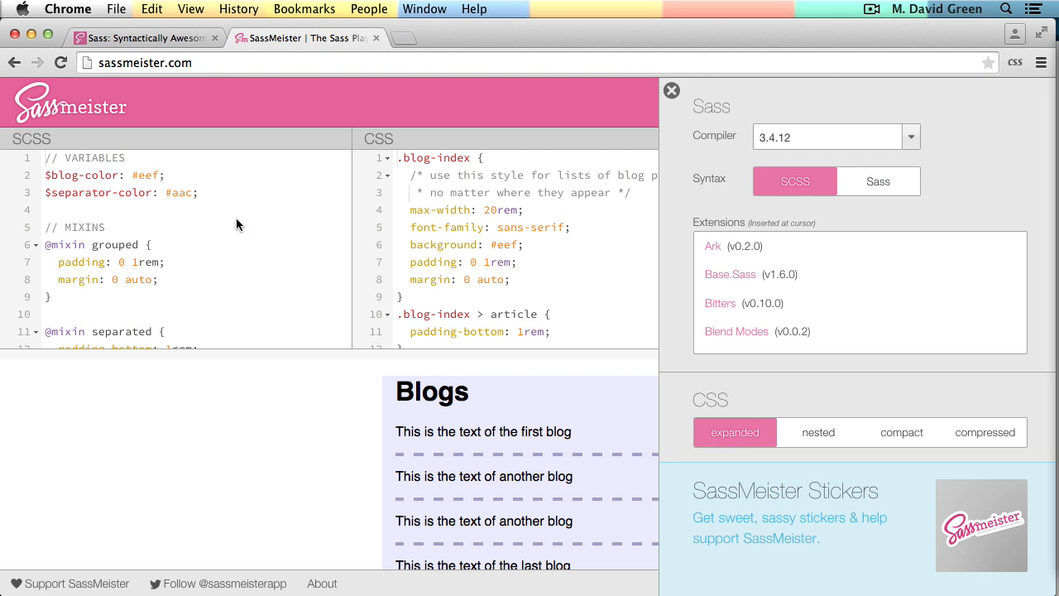
mouse_move(186, 233)
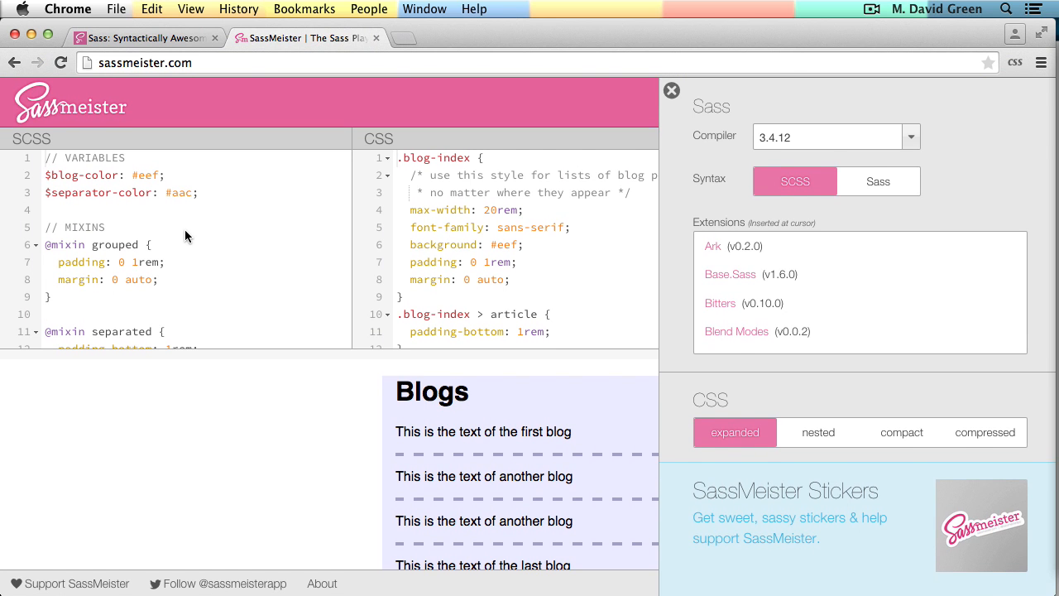
click(671, 90)
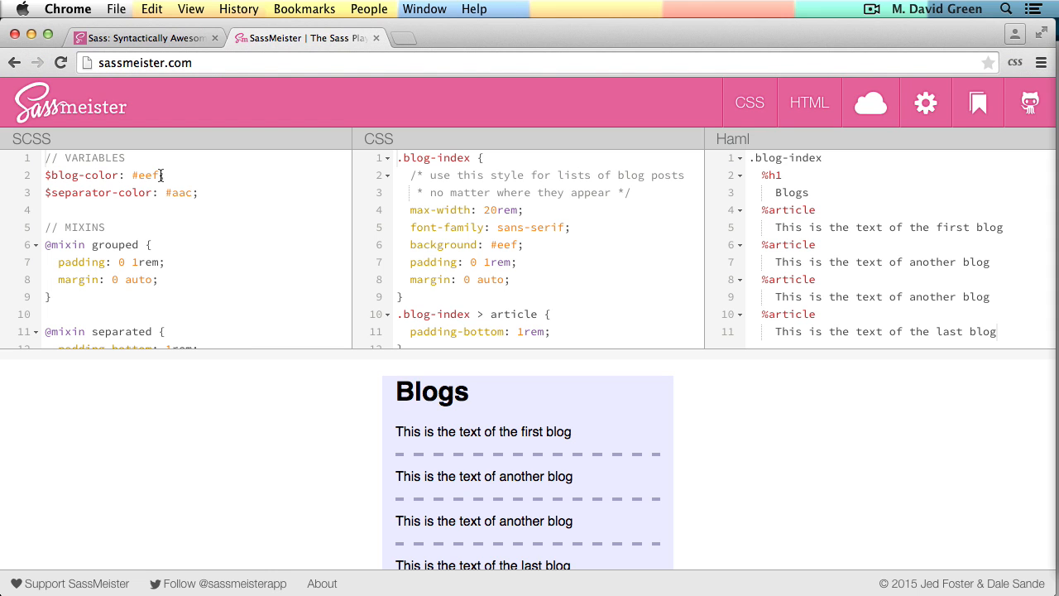
mouse_move(171, 245)
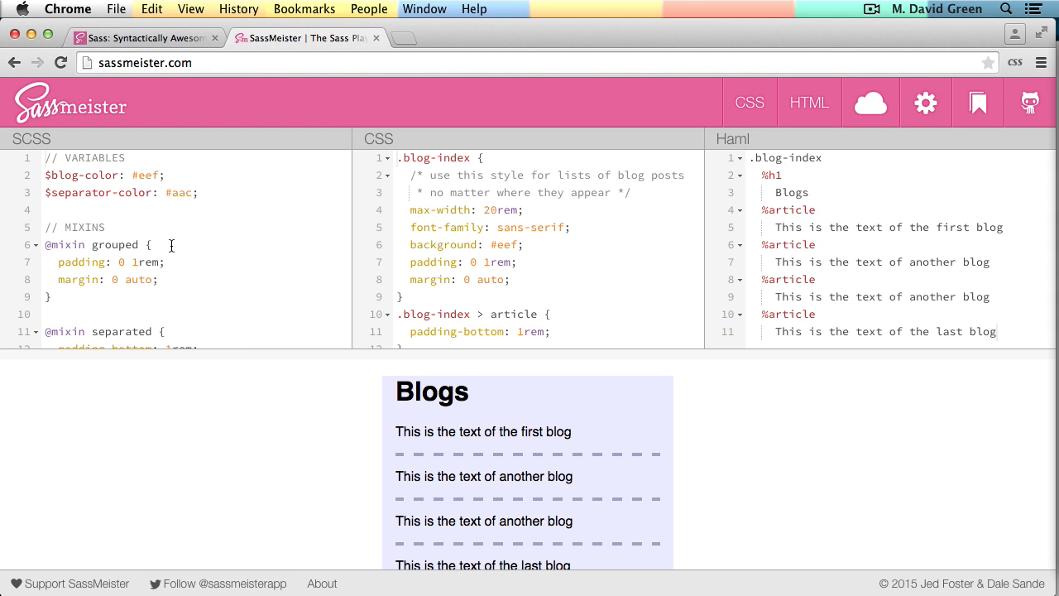
scroll(down, 3)
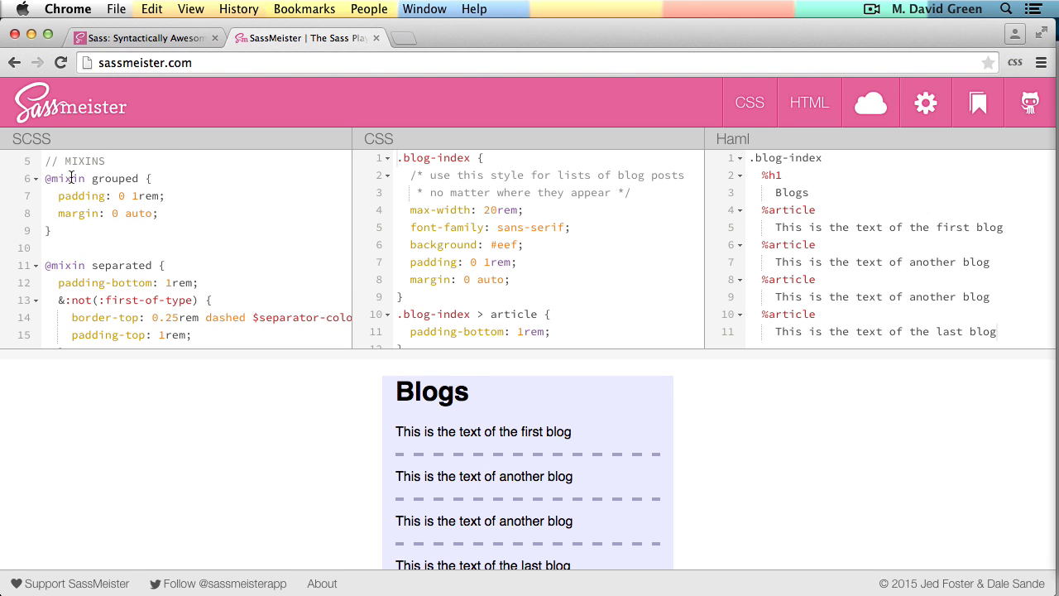
scroll(down, 3)
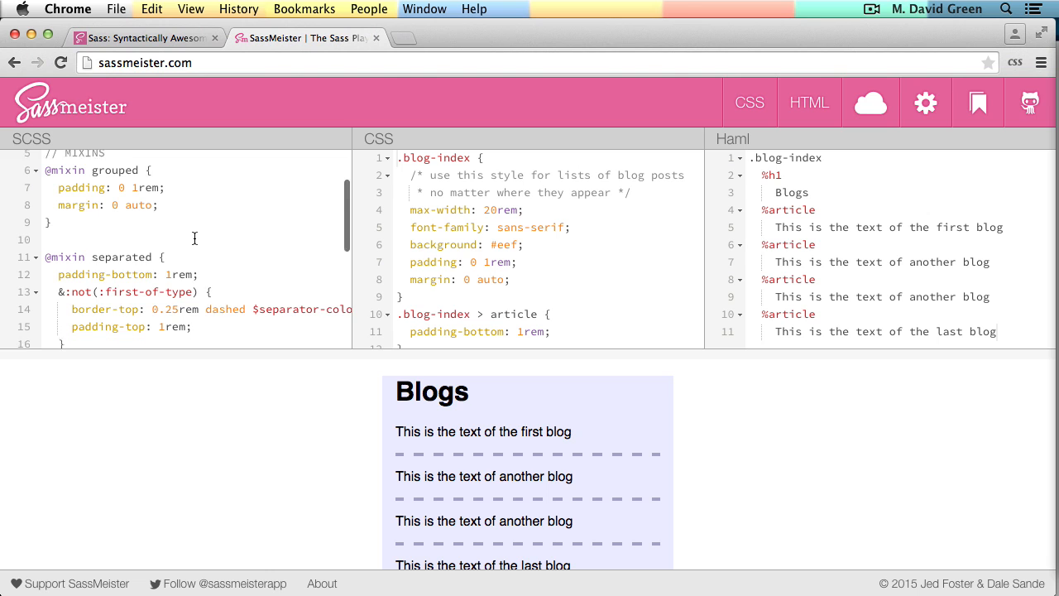
scroll(down, 3)
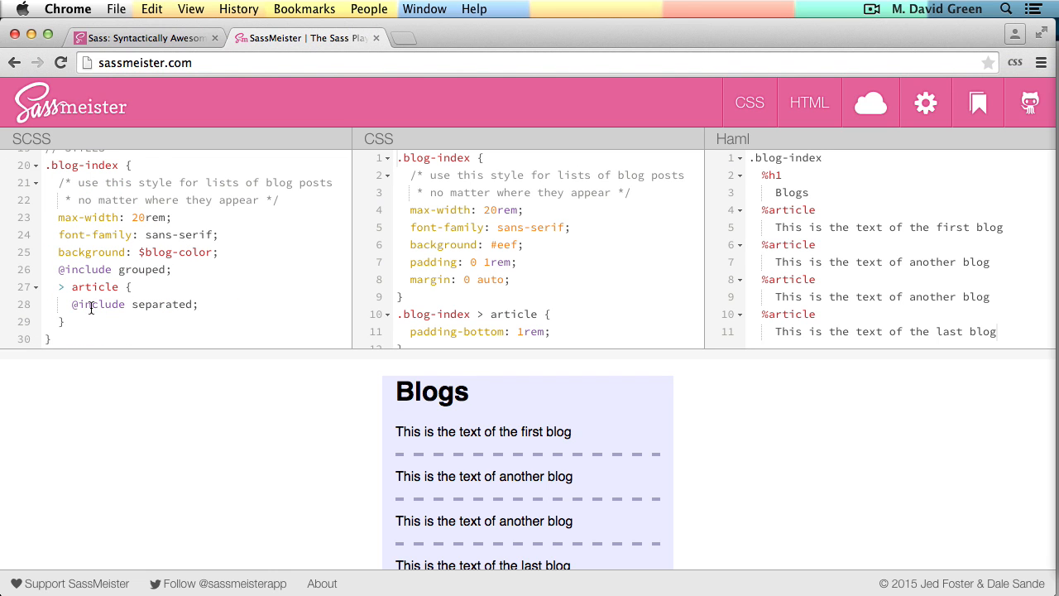
mouse_move(121, 308)
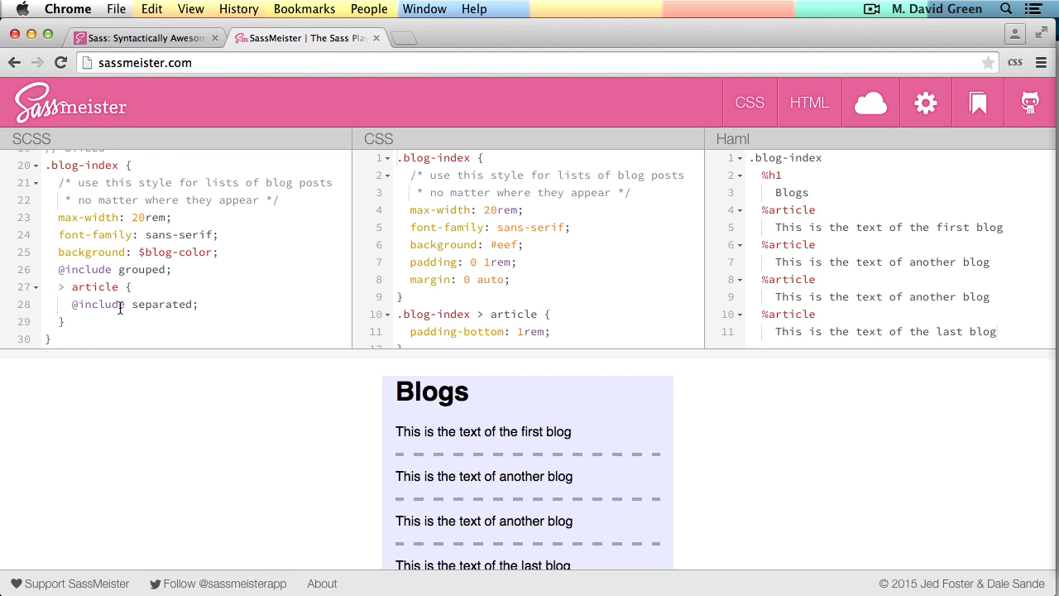
mouse_move(135, 305)
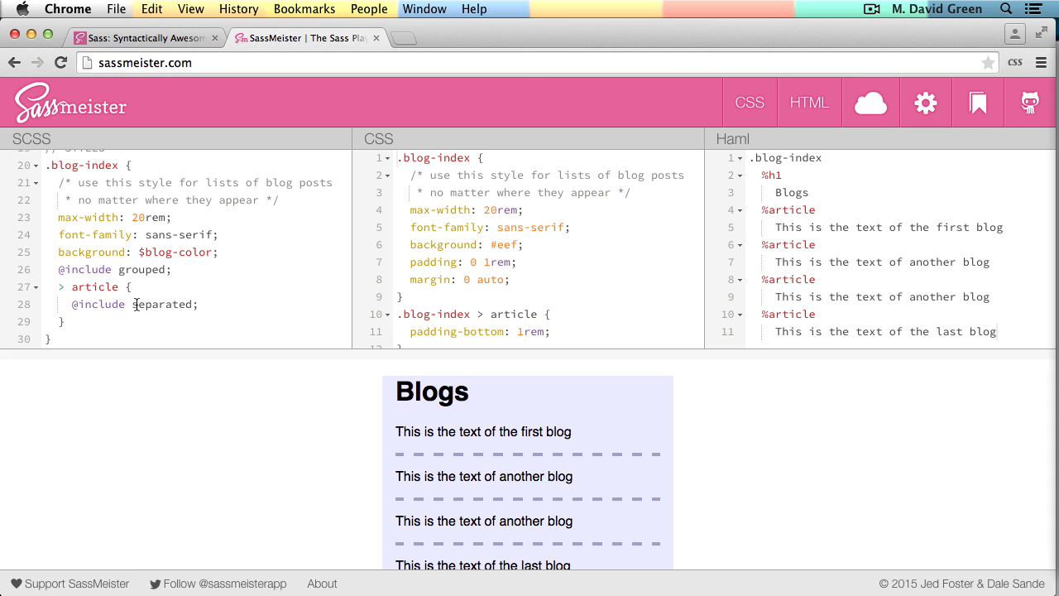
mouse_move(925, 102)
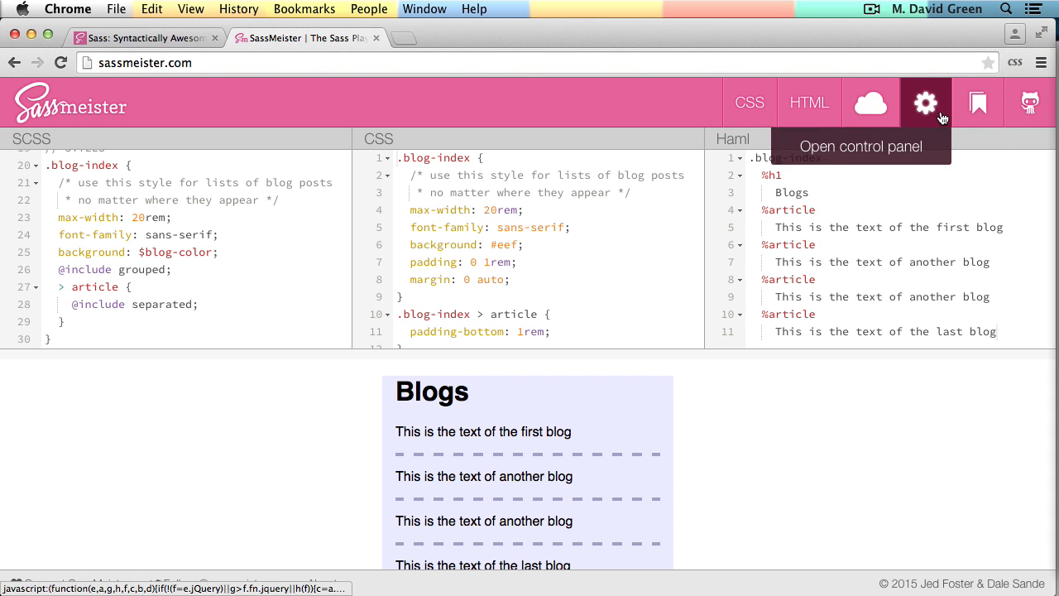
Pick SCSS under Syntax in the control panel, then switch back to Sass.
click(925, 101)
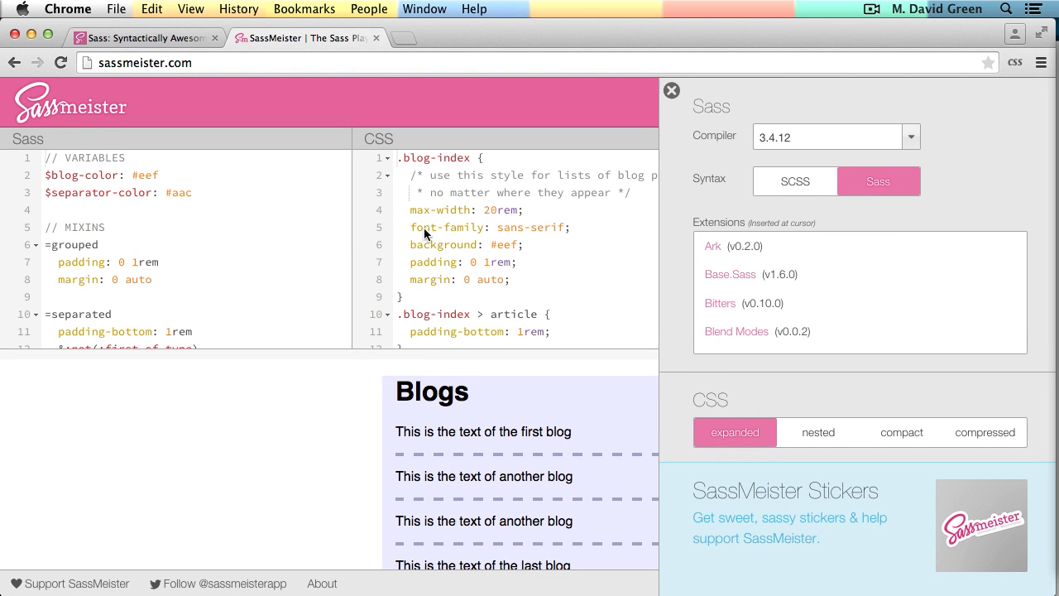
click(794, 181)
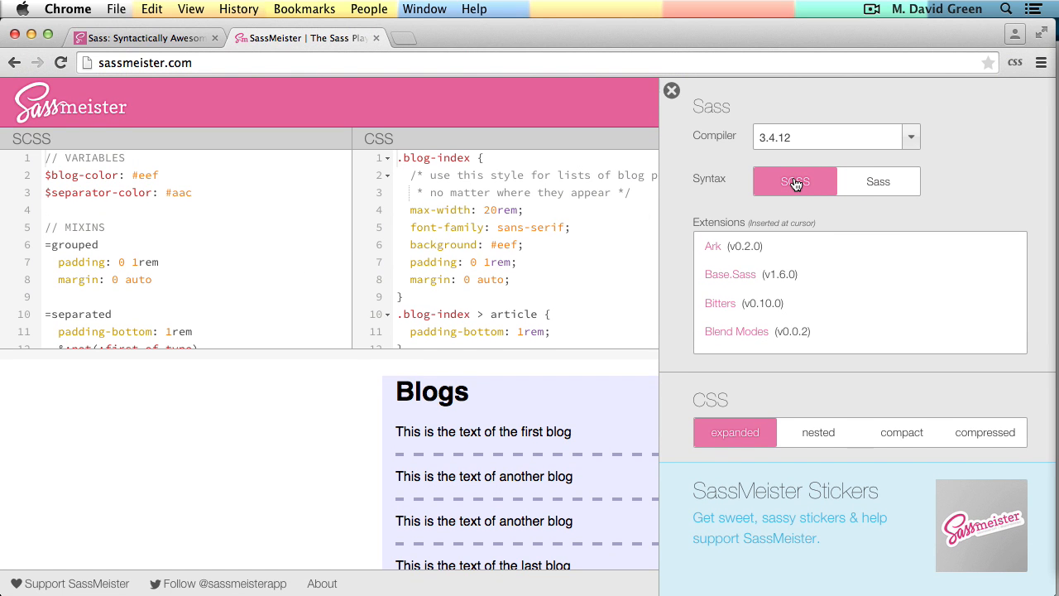
click(795, 181)
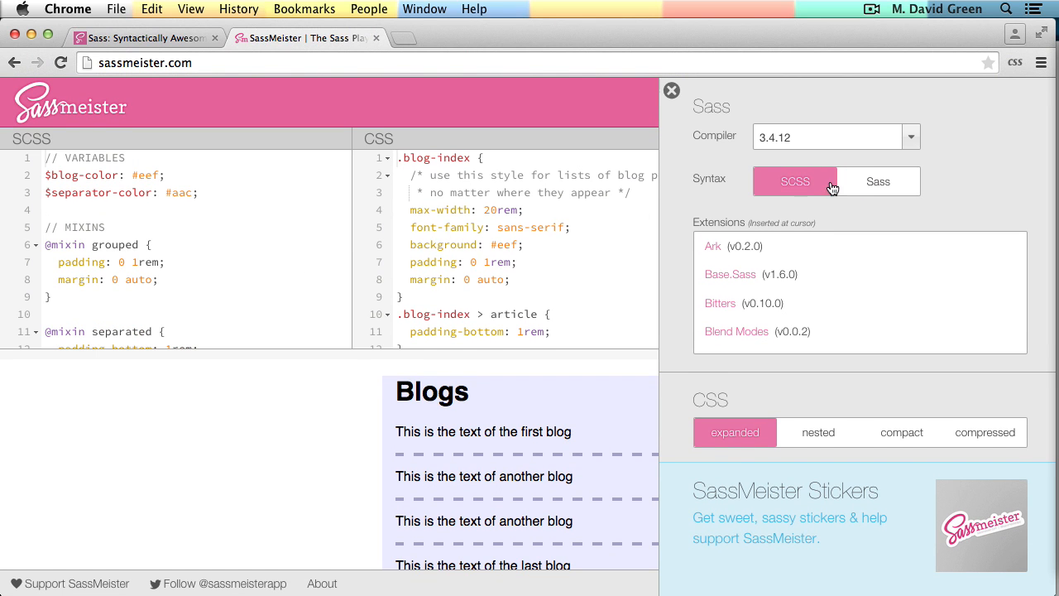
click(878, 181)
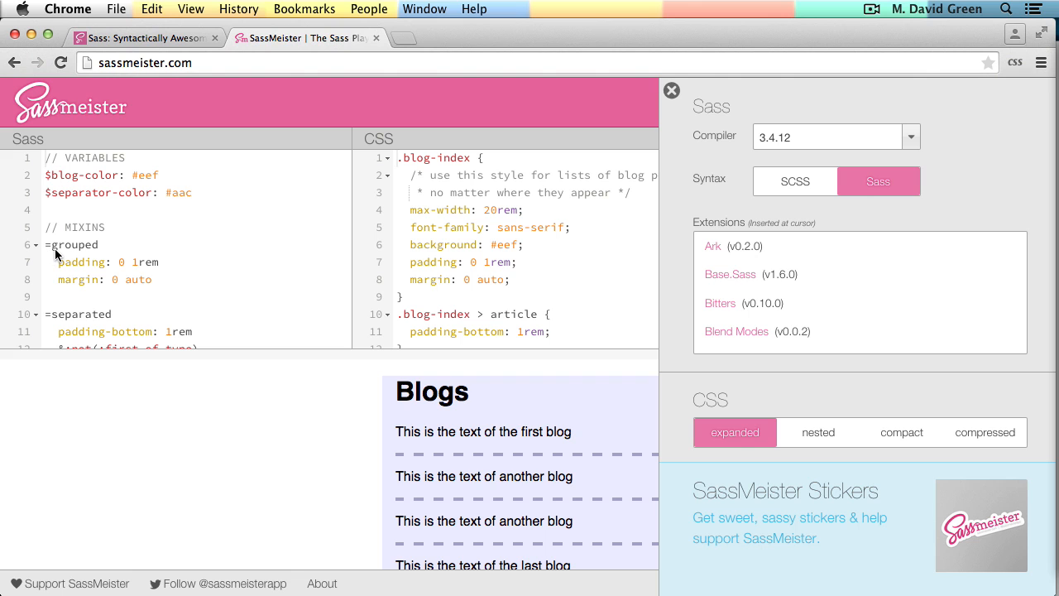
mouse_move(101, 254)
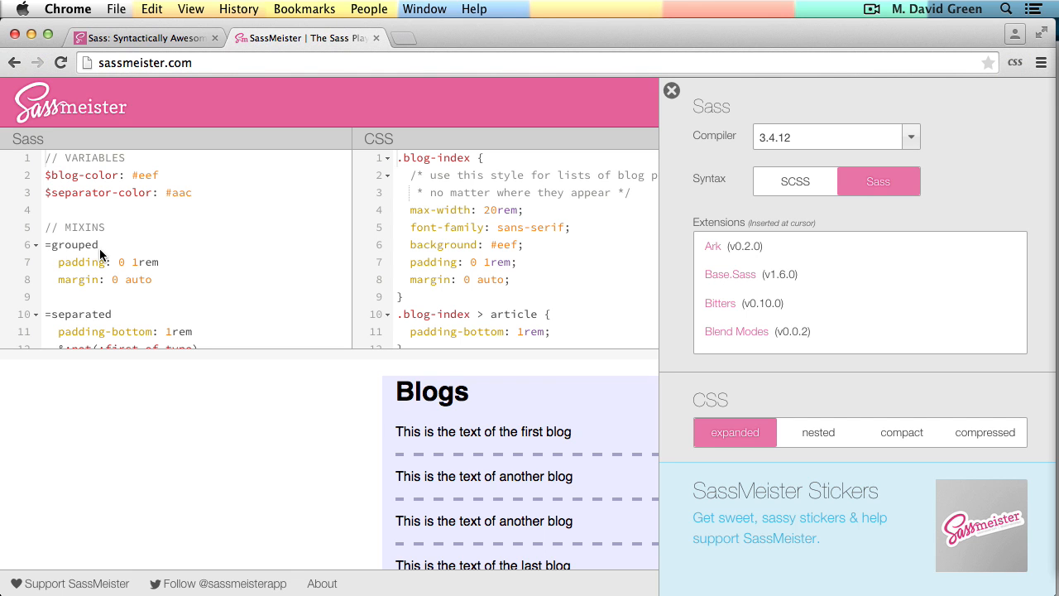
mouse_move(422, 240)
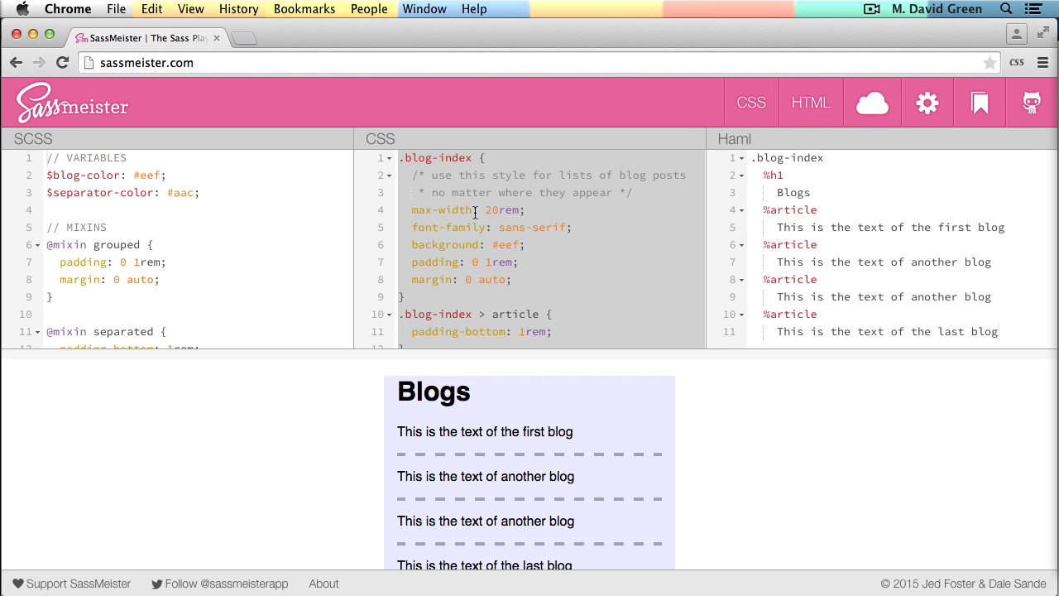
mouse_move(223, 250)
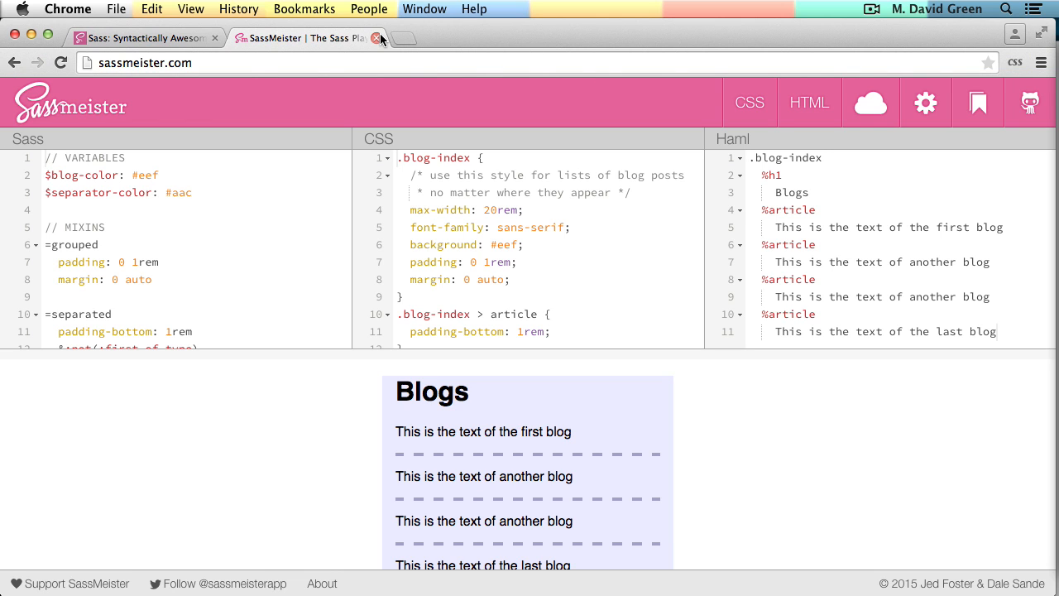
mouse_move(378, 38)
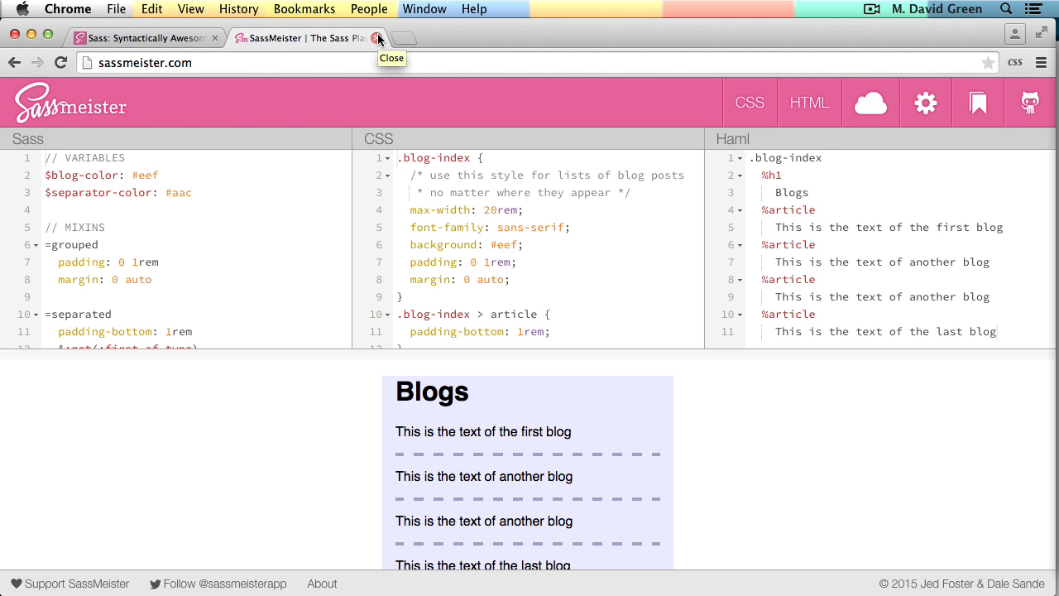